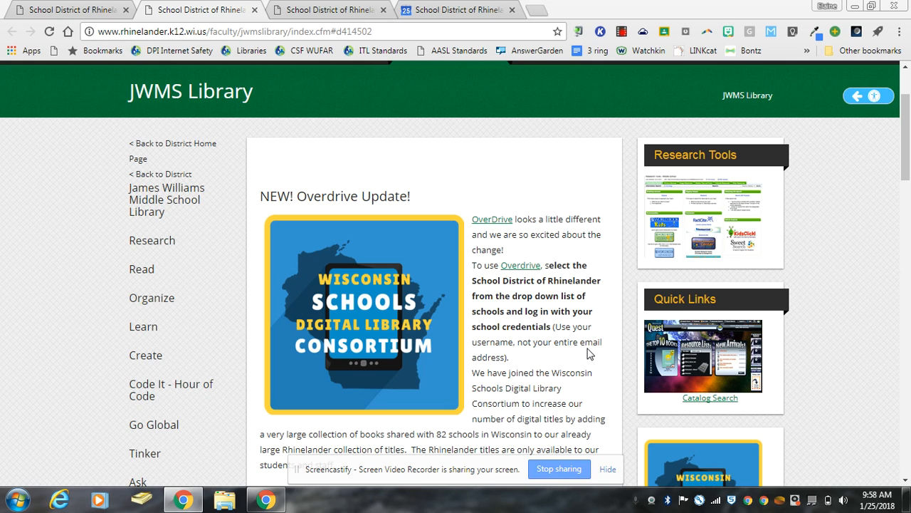
mouse_move(604, 291)
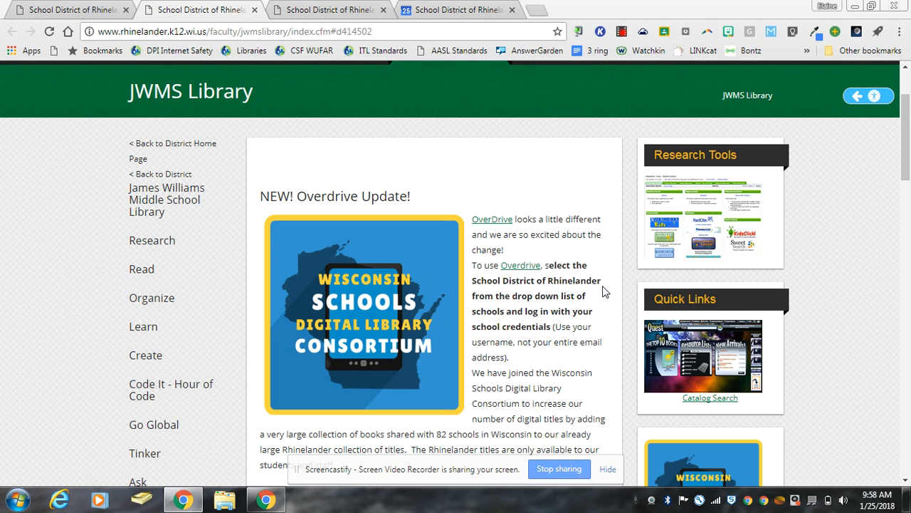
Choose Rhinelander School District from the list of participating school libraries
scroll("down", 3)
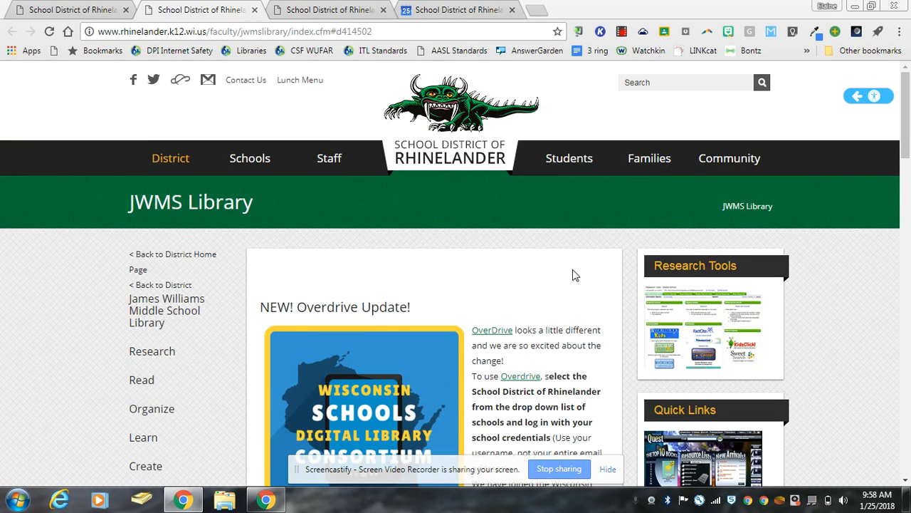
scroll("down", 3)
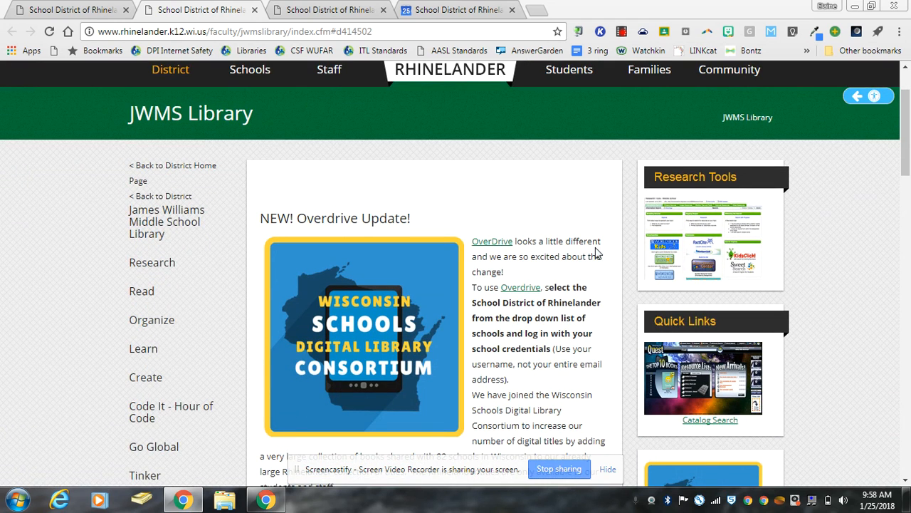
scroll("down", 3)
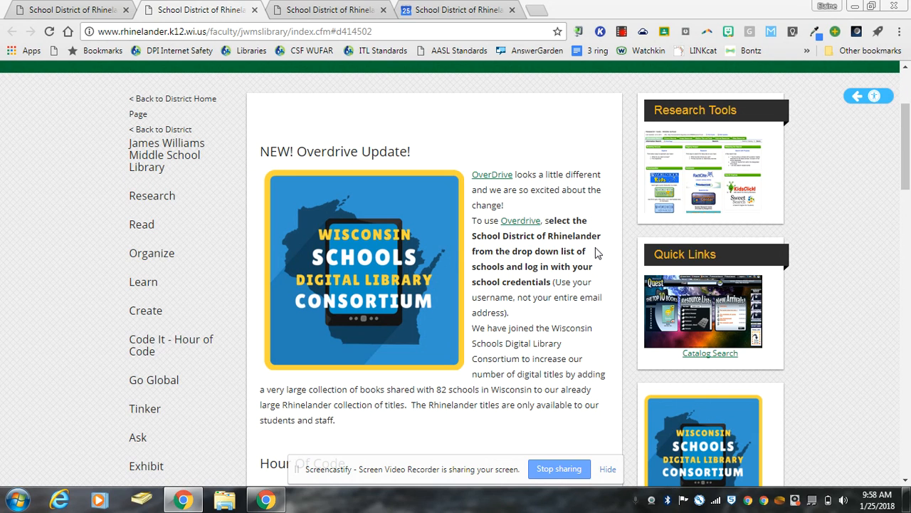
mouse_move(438, 356)
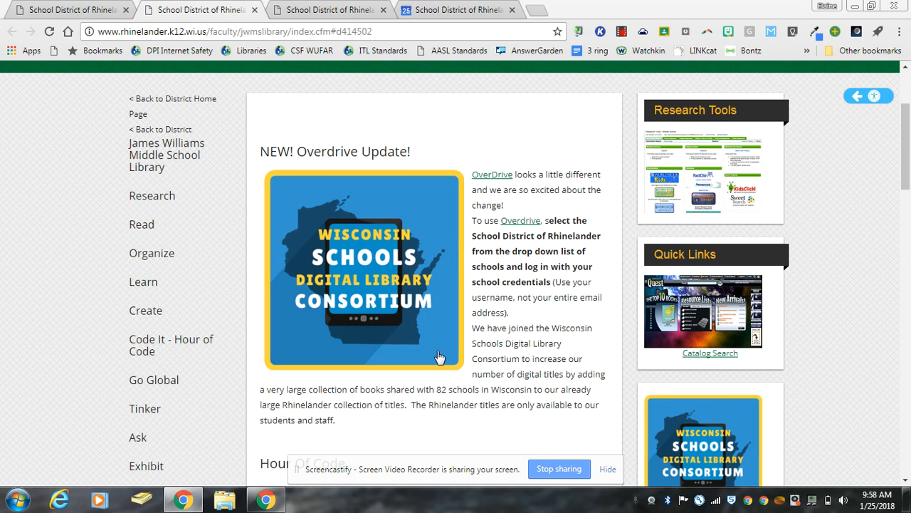
mouse_move(573, 293)
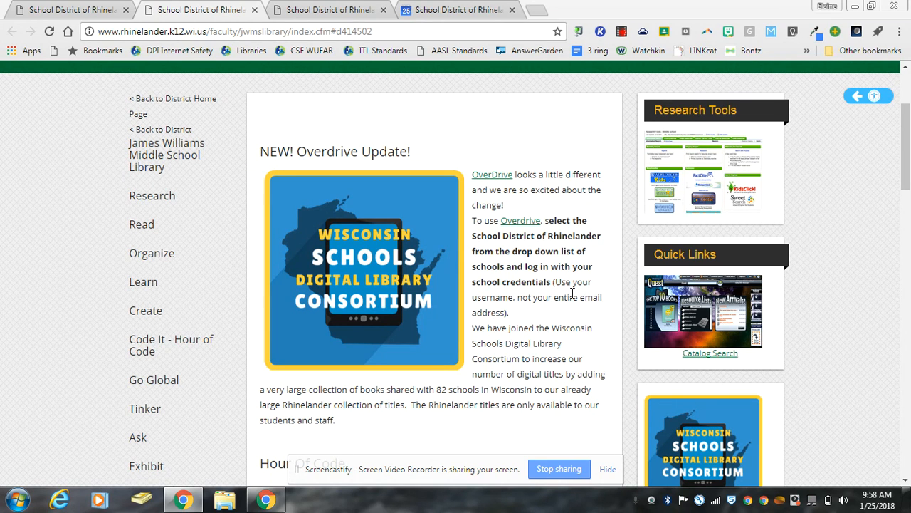
scroll("down", 3)
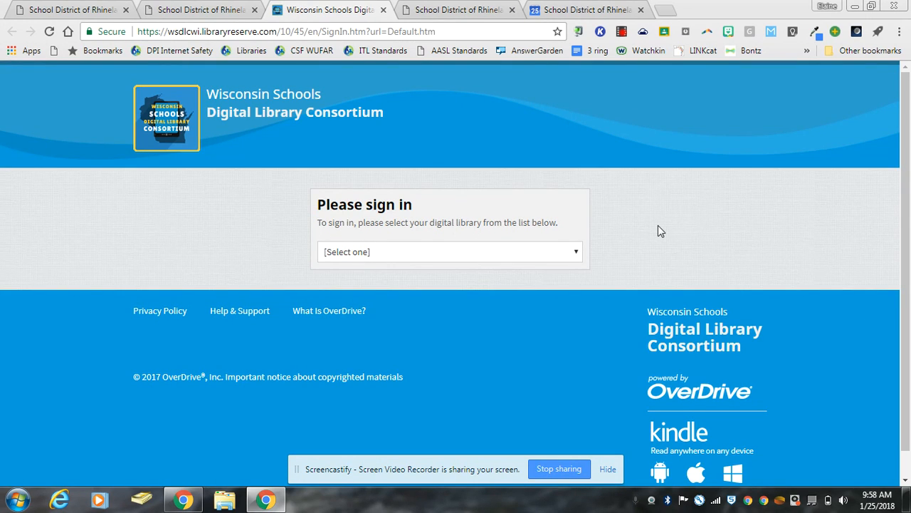
mouse_move(591, 263)
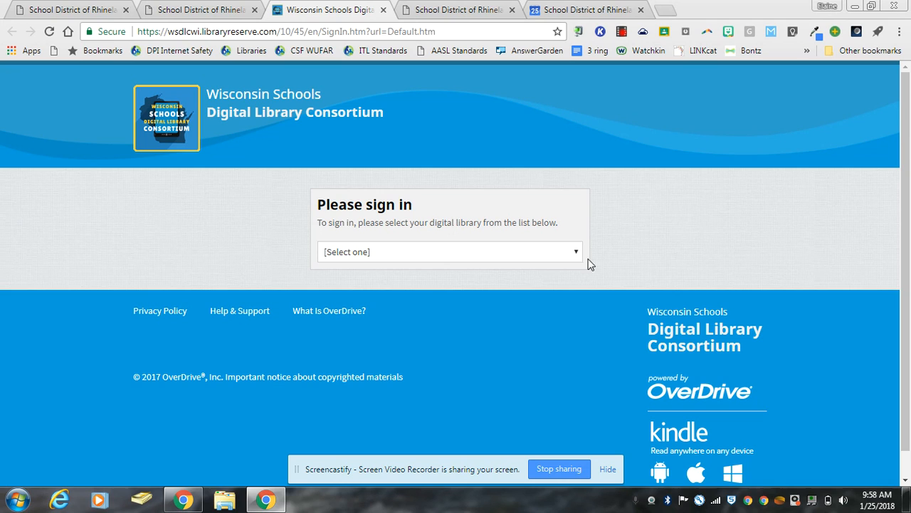
mouse_move(576, 259)
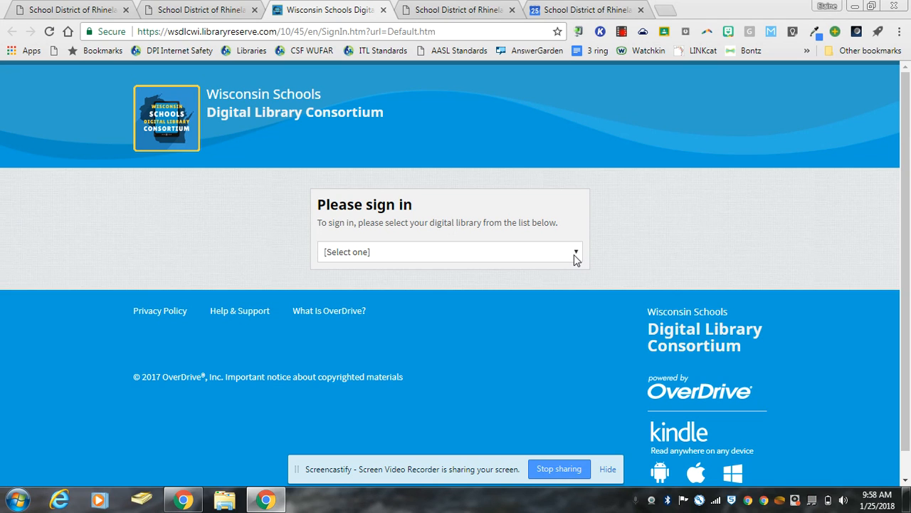
left_click(449, 251)
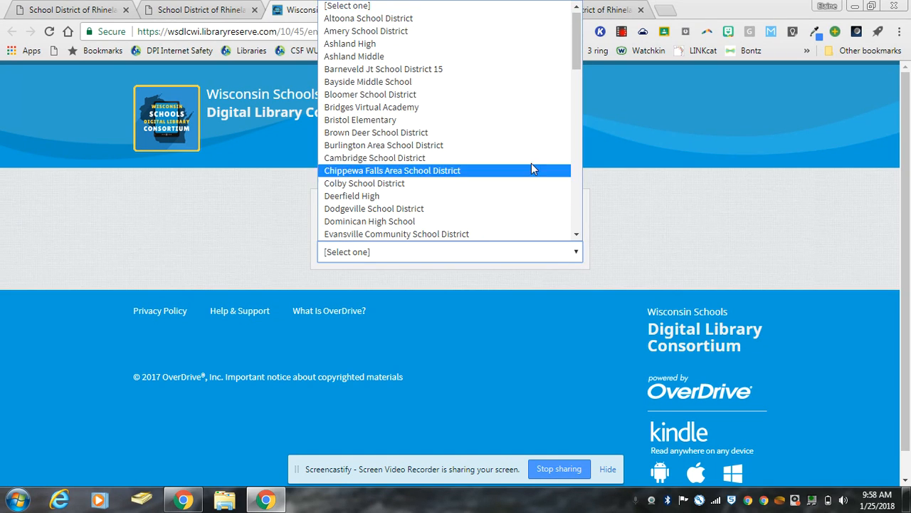
scroll("down", 3)
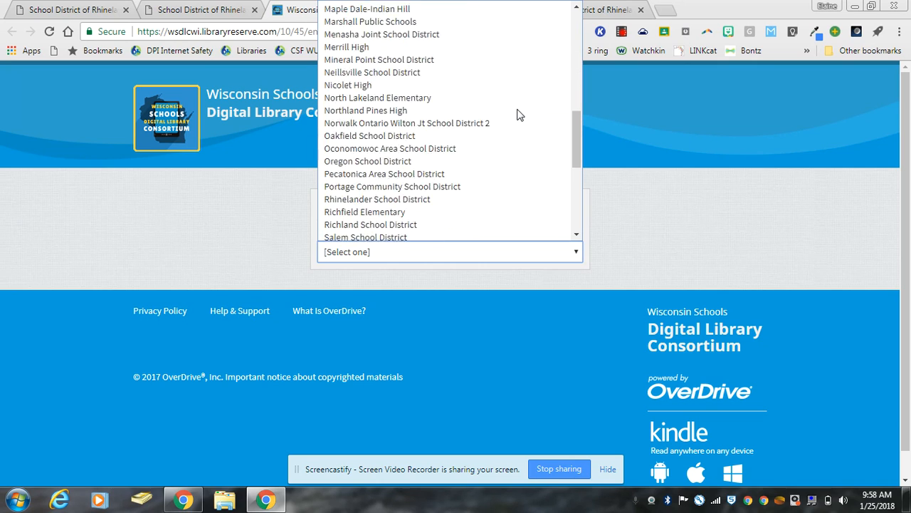
left_click(376, 199)
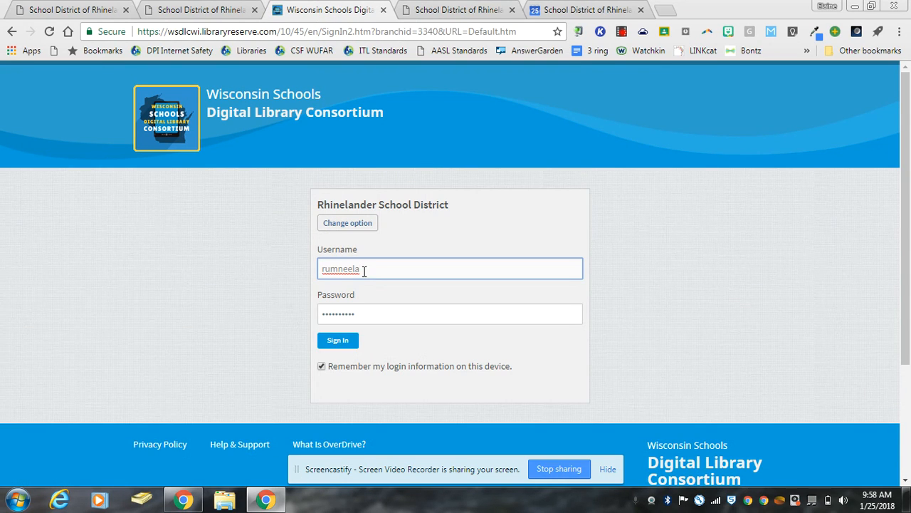
mouse_move(377, 277)
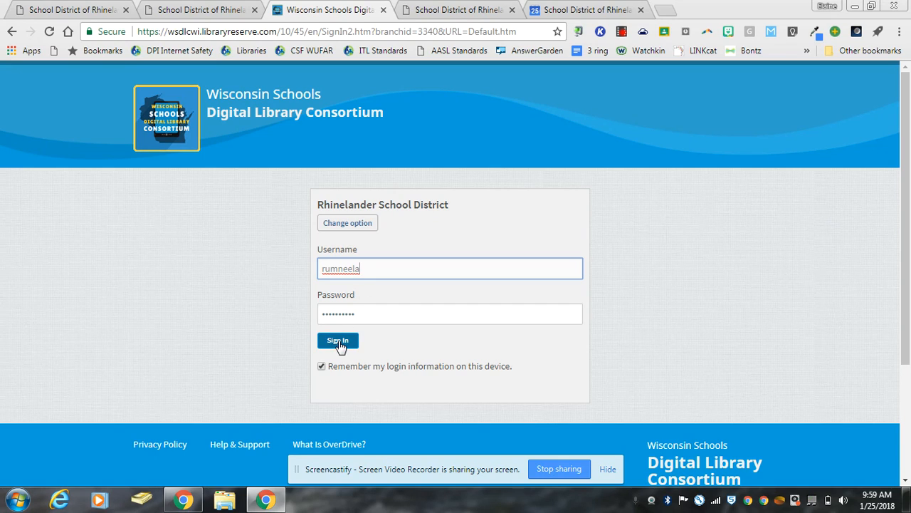
Submit the username and password to sign in
left_click(337, 340)
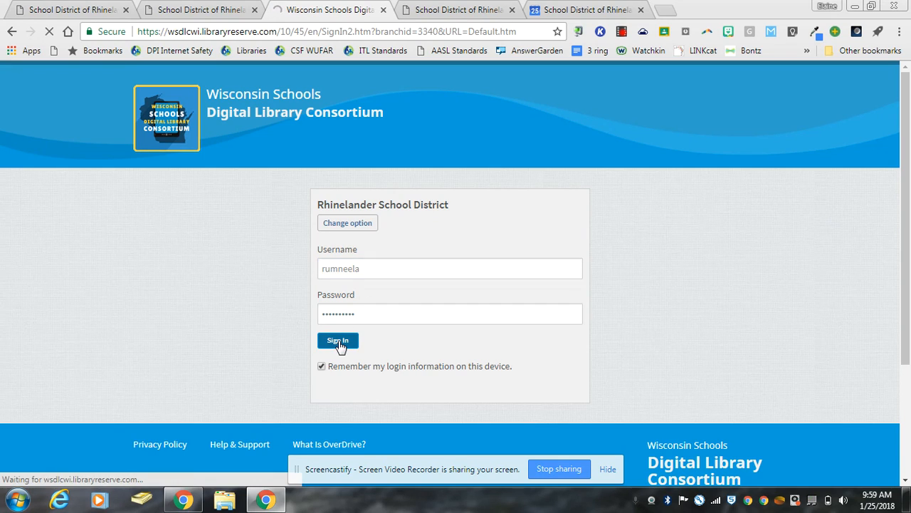
Look through the WSDLC Fiction Collection covers on the home page and return to the top
left_click(338, 340)
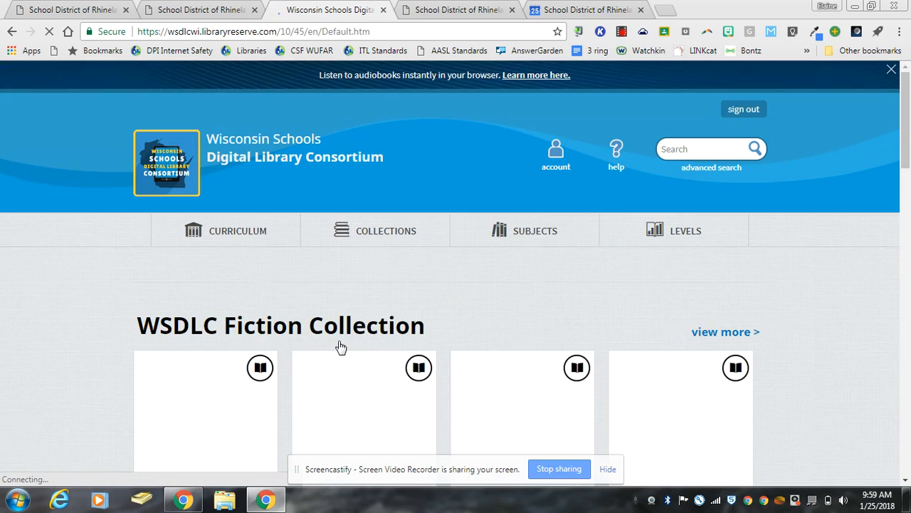
scroll("down", 3)
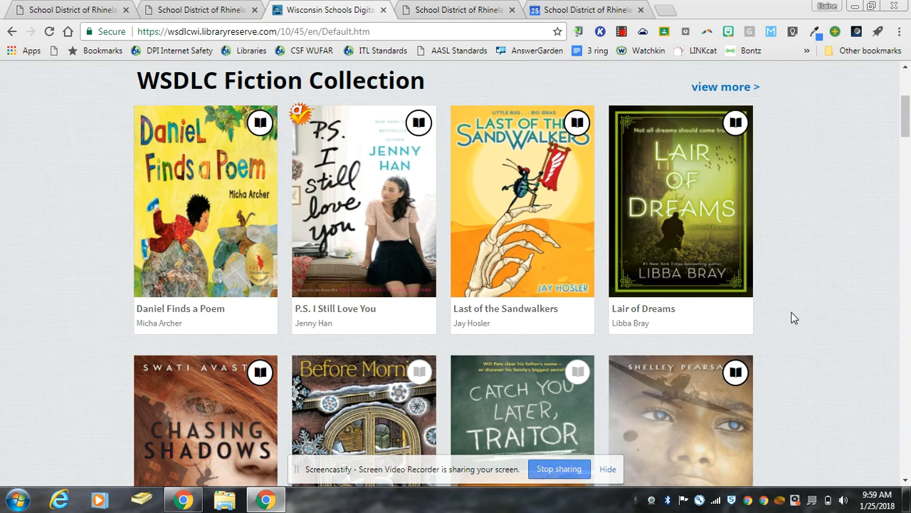
scroll("up", 3)
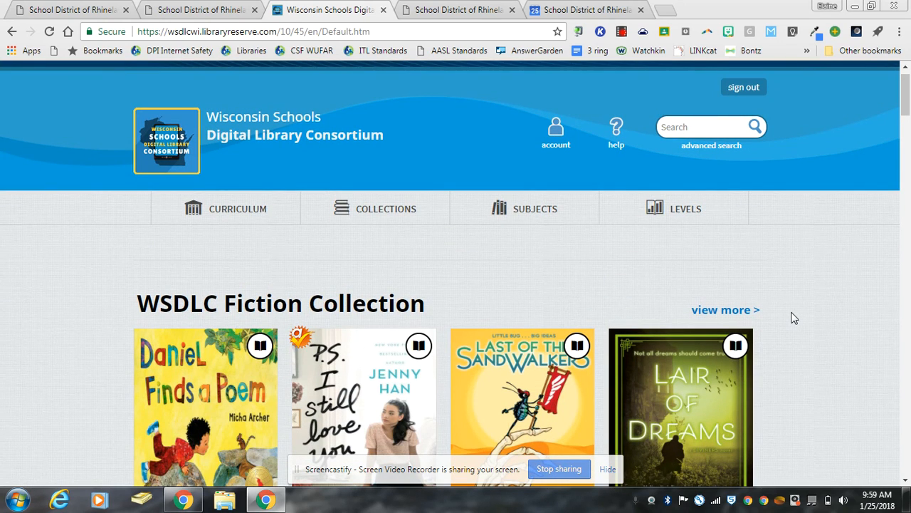
mouse_move(767, 314)
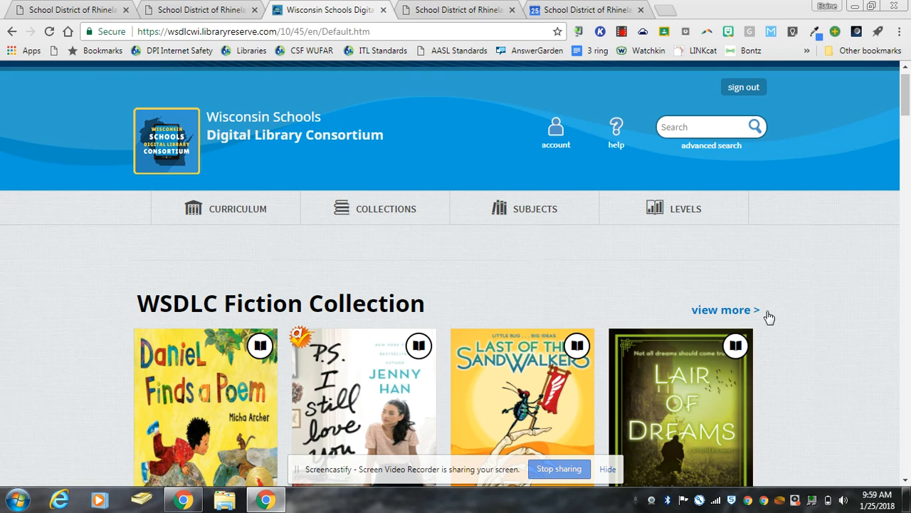
mouse_move(789, 315)
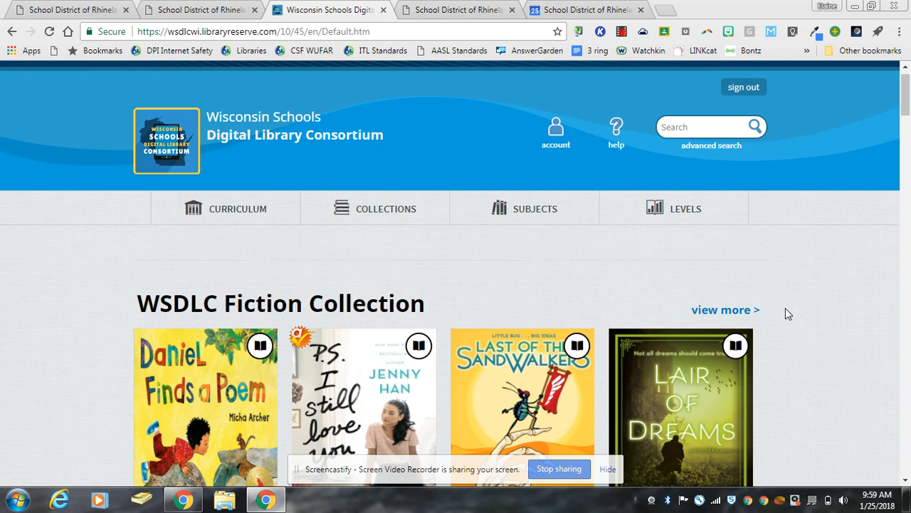
mouse_move(807, 285)
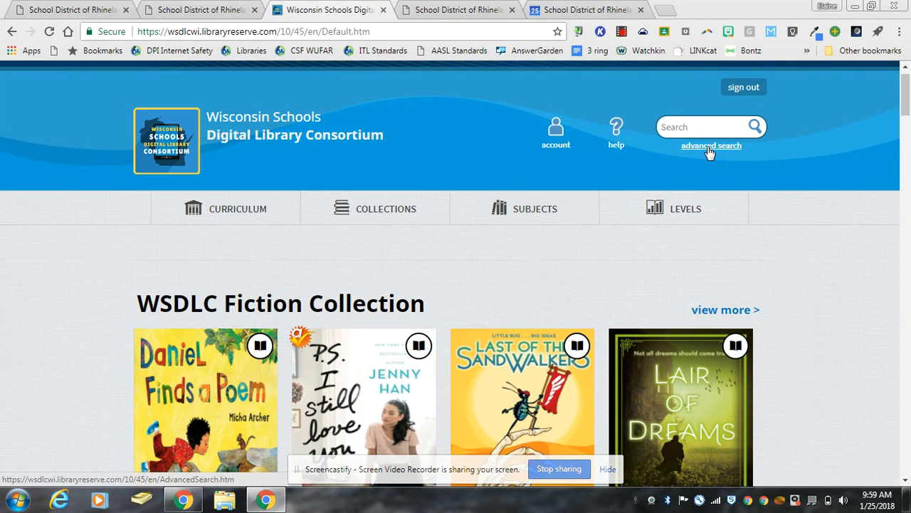
Search with format limited to All Audiobooks and review the results, Harry Potter titles among them
left_click(711, 146)
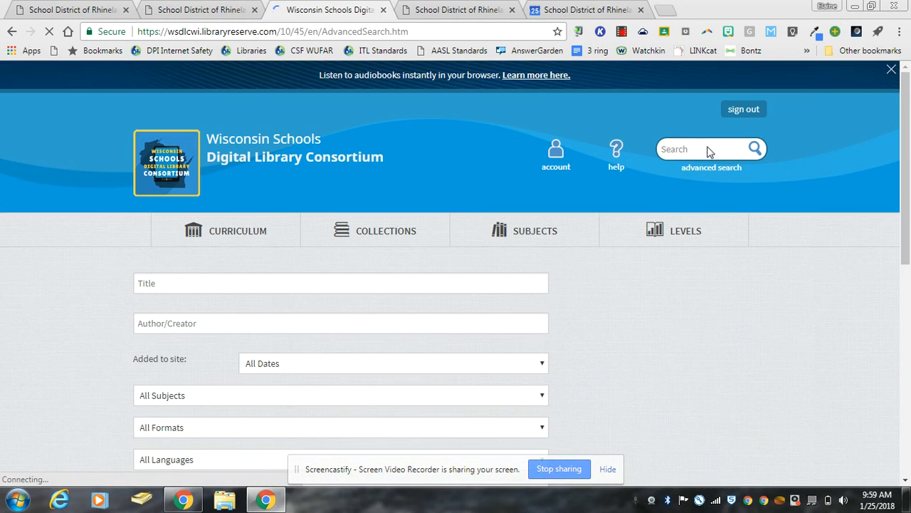
scroll("down", 3)
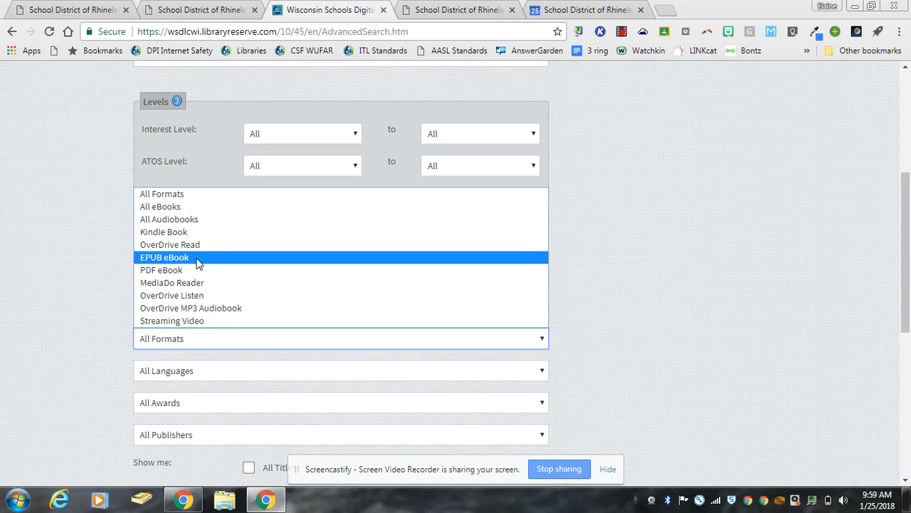
left_click(168, 219)
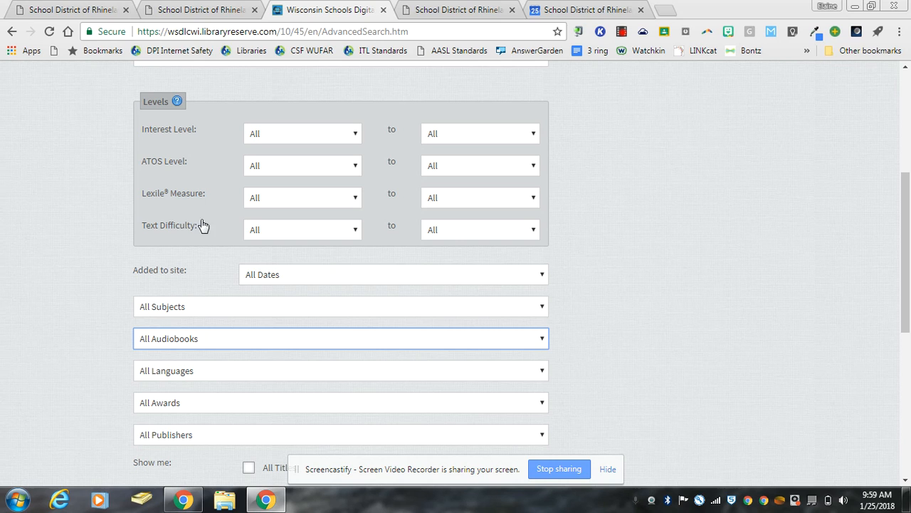
mouse_move(614, 311)
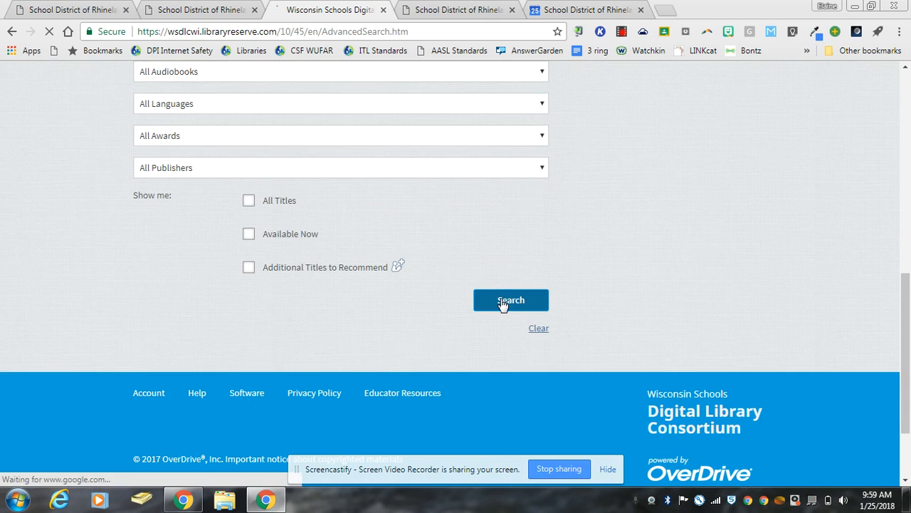
left_click(510, 299)
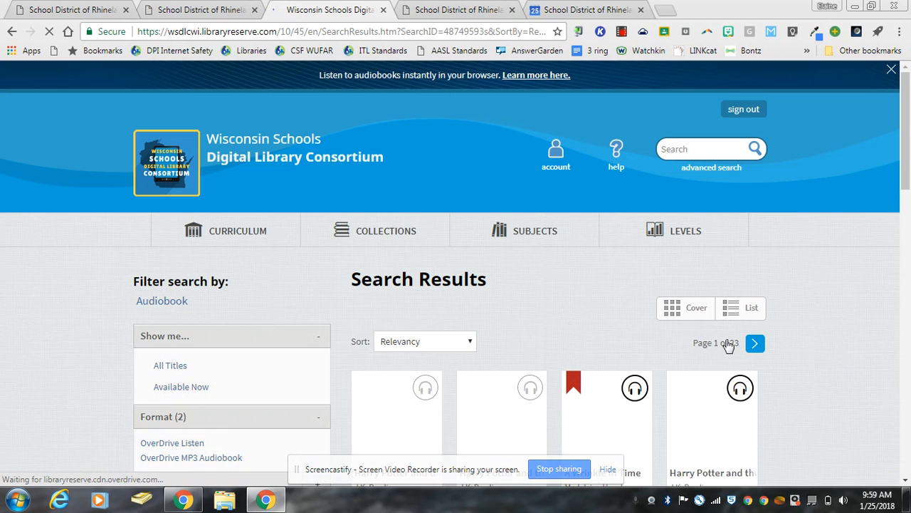
scroll("down", 3)
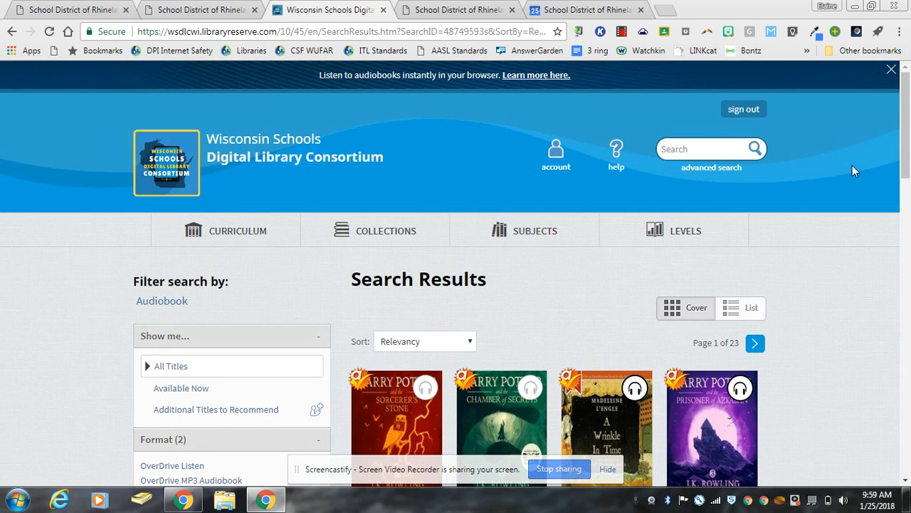
mouse_move(852, 263)
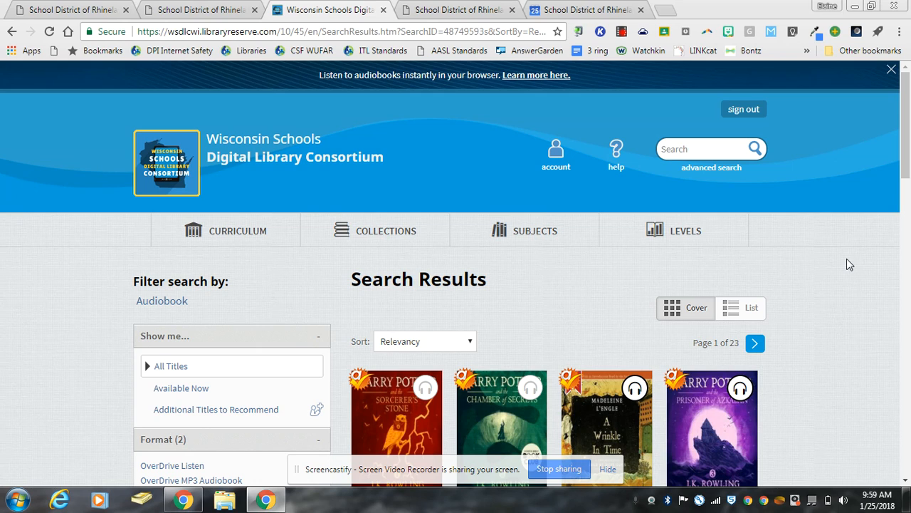
mouse_move(846, 298)
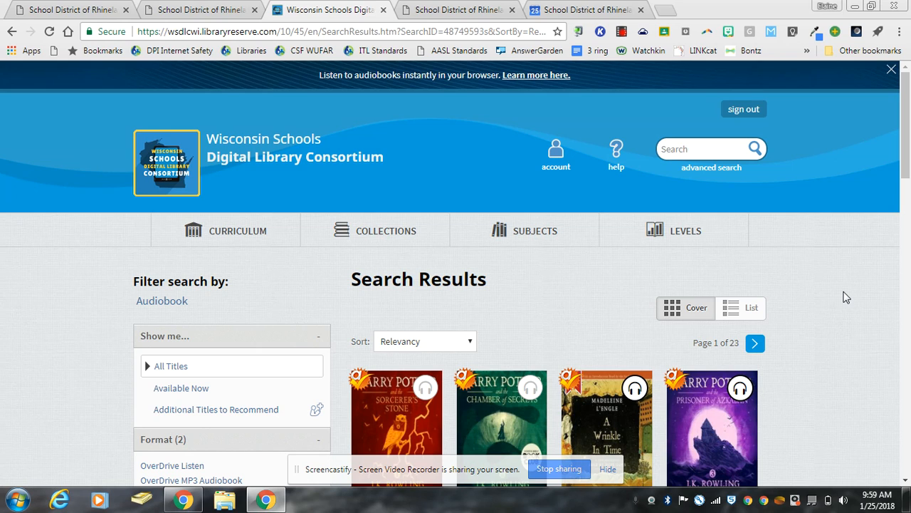
mouse_move(823, 365)
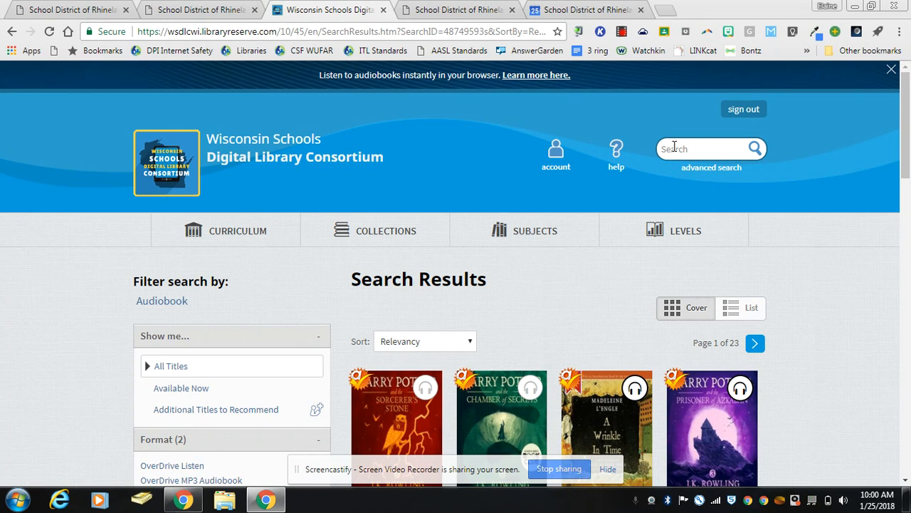
Search the catalogue for 'diary of a wimpy', then bring up the list of all subjects
type("dir")
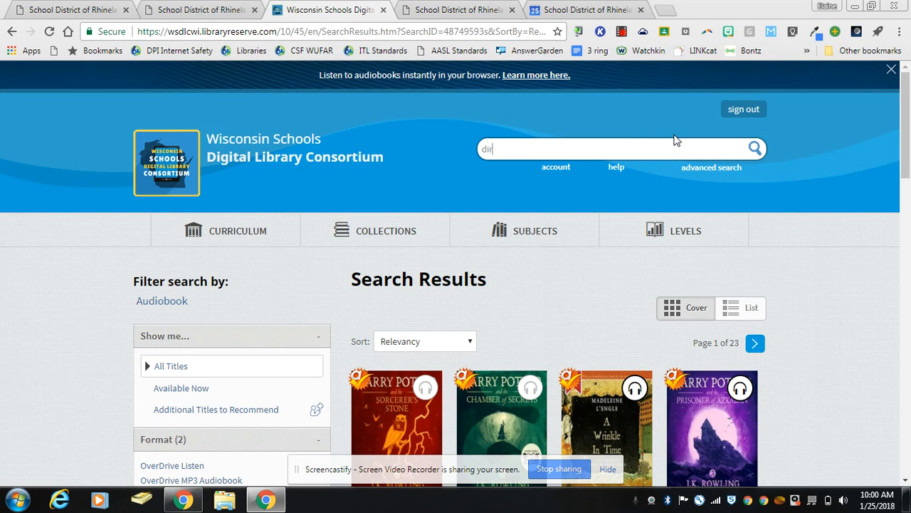
type("diary of")
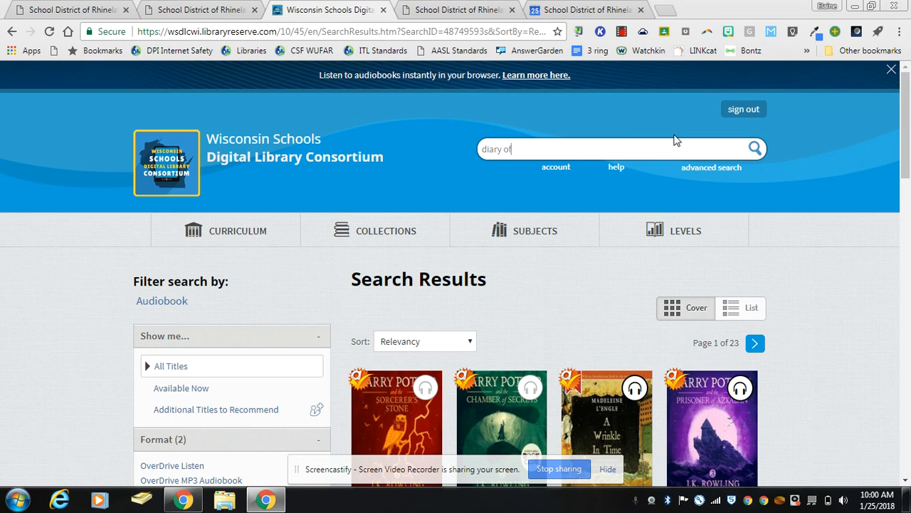
type("a wimpy")
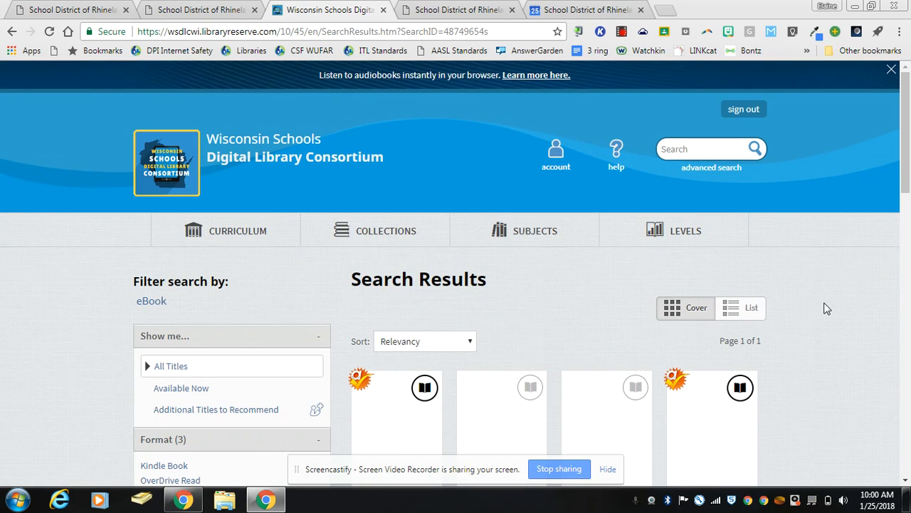
left_click(536, 231)
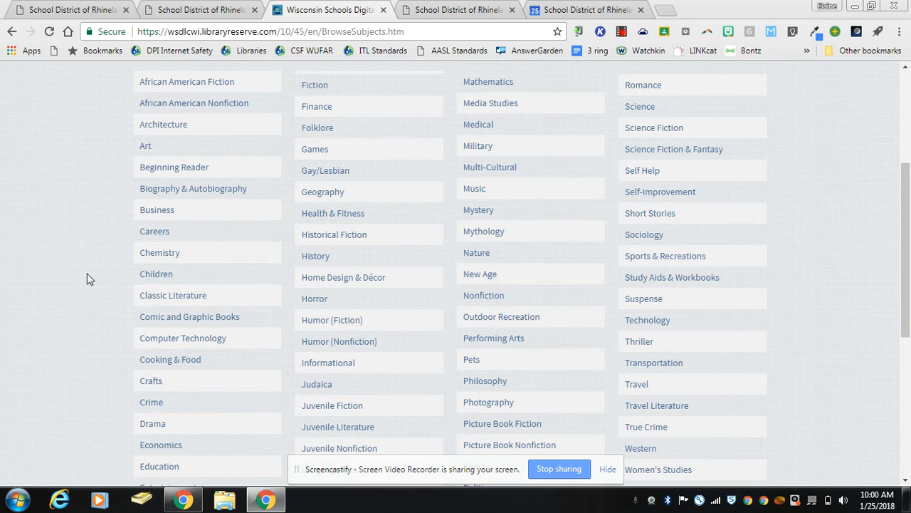
mouse_move(193, 192)
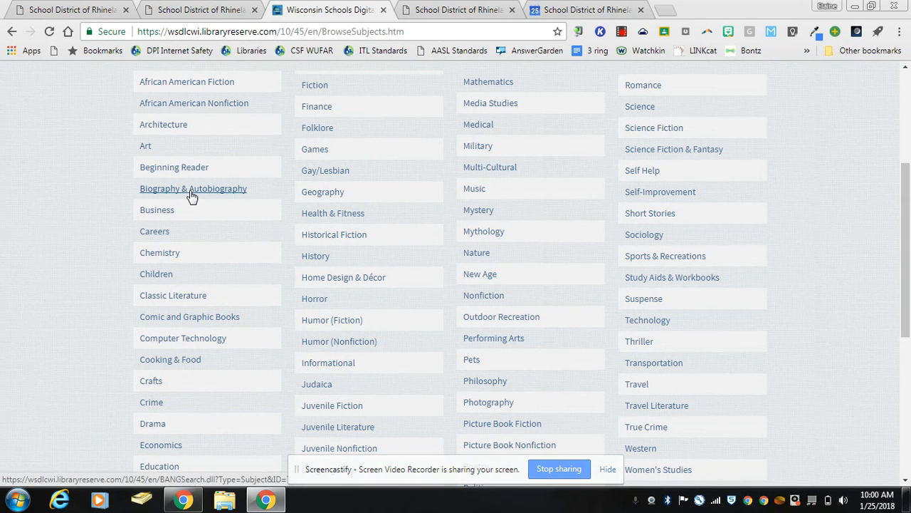
left_click(193, 188)
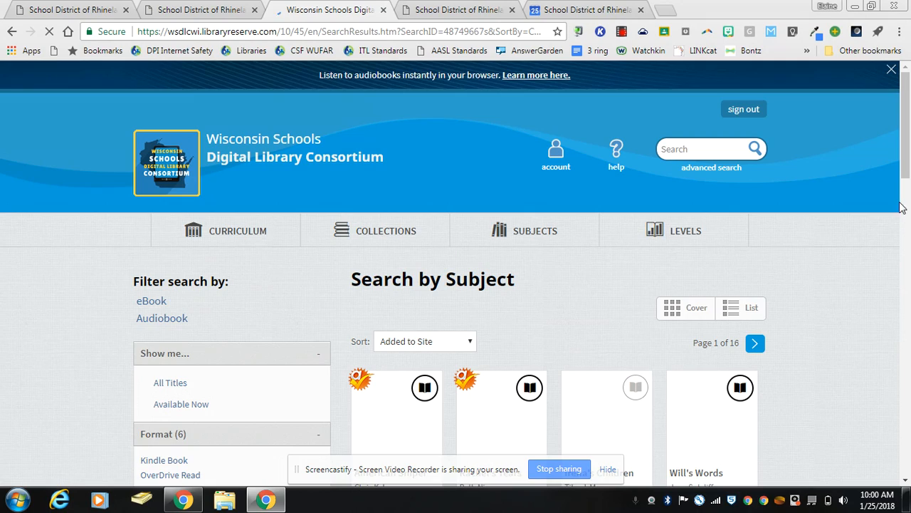
scroll("down", 3)
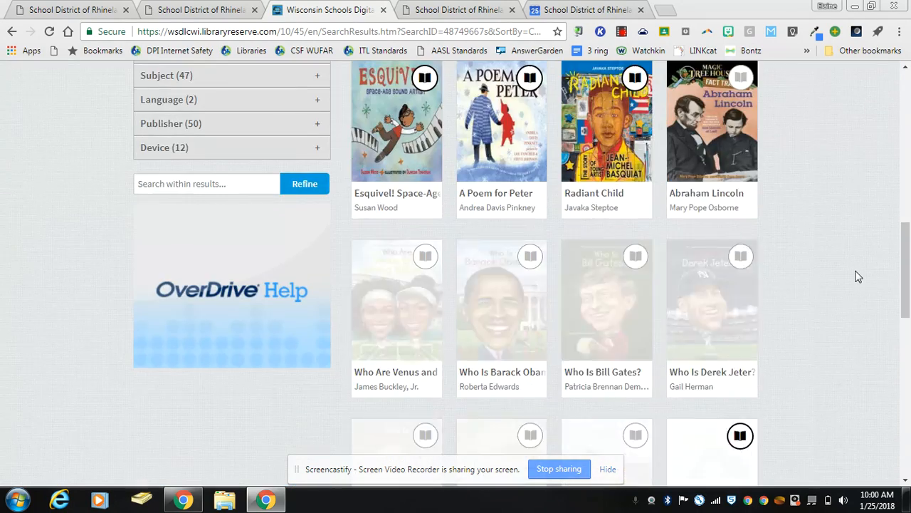
scroll("down", 3)
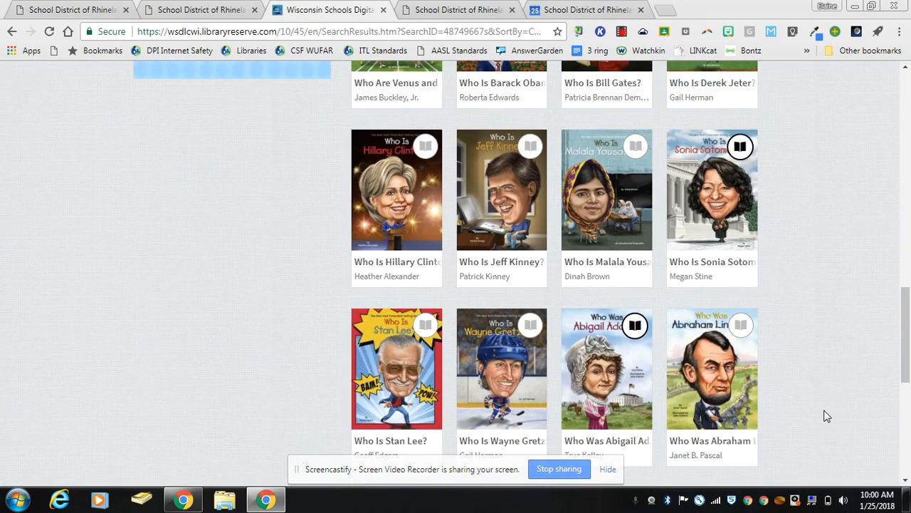
scroll("down", 3)
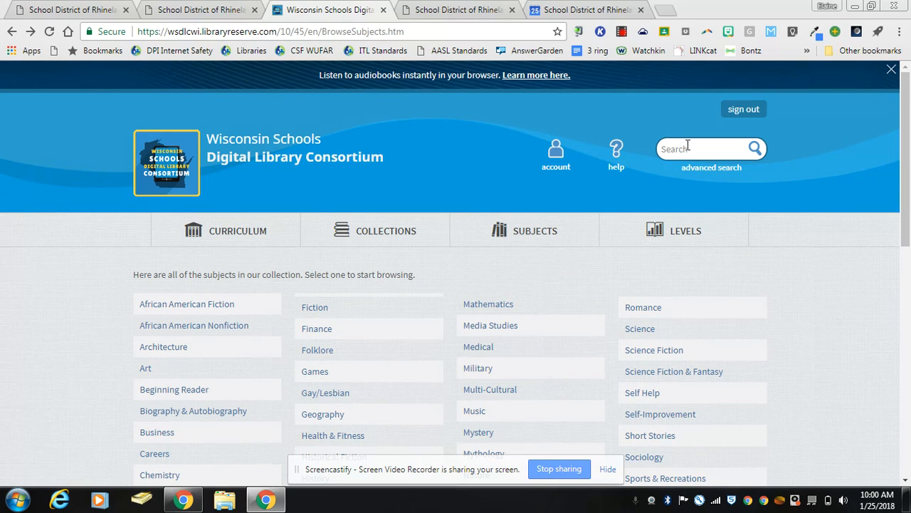
mouse_move(712, 172)
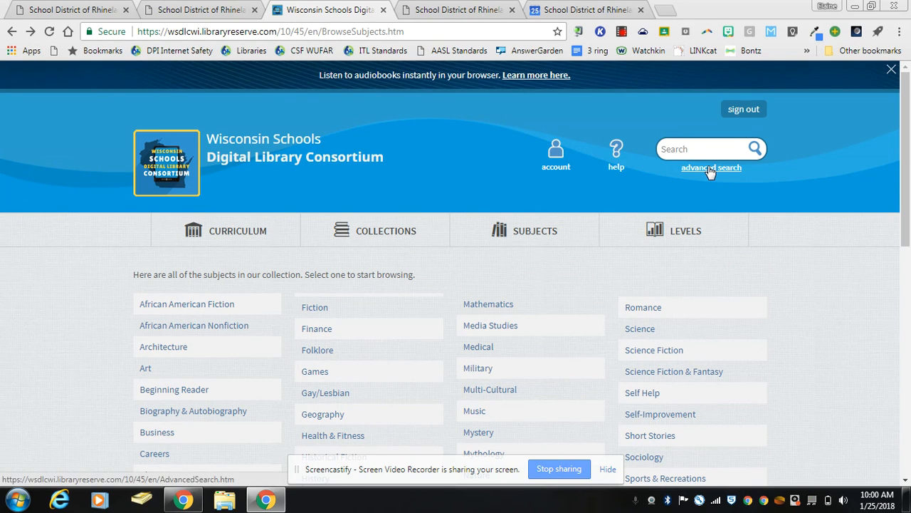
mouse_move(820, 304)
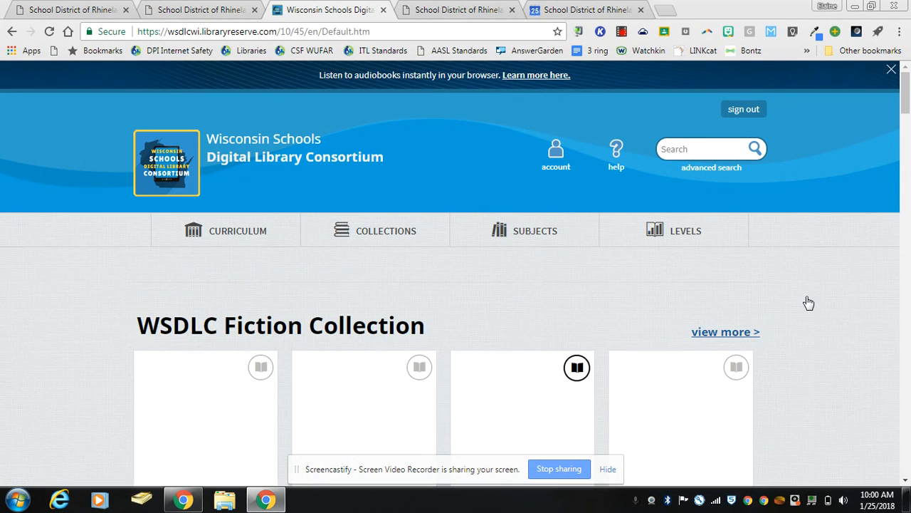
Find Our Dark Duet in the WSDLC Fiction Collection and view its details page
scroll("down", 3)
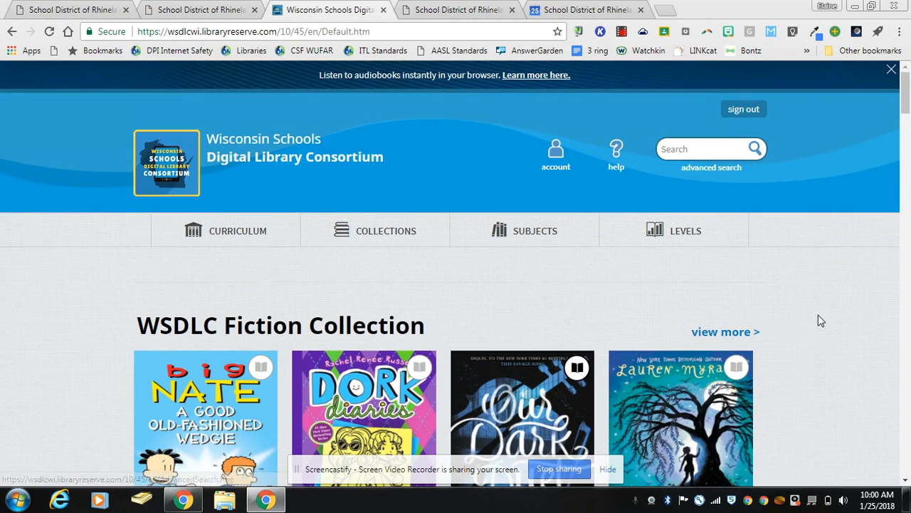
scroll("down", 3)
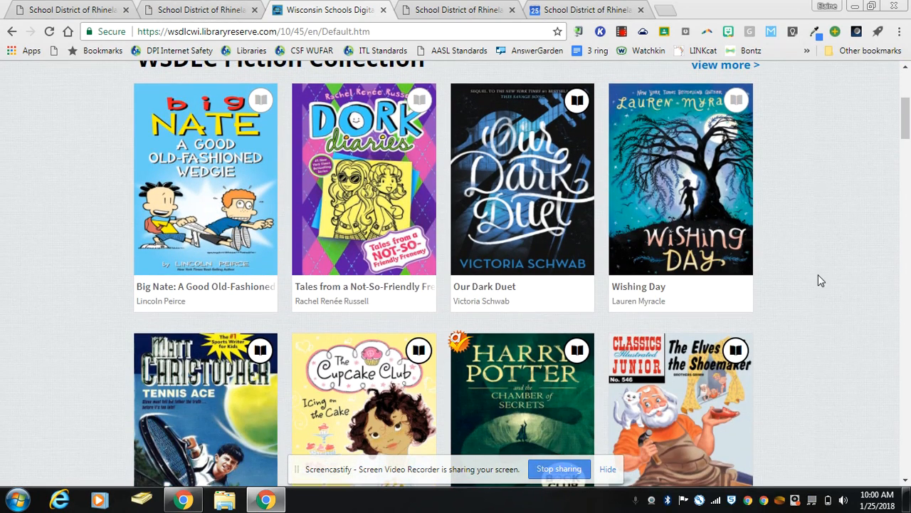
mouse_move(479, 292)
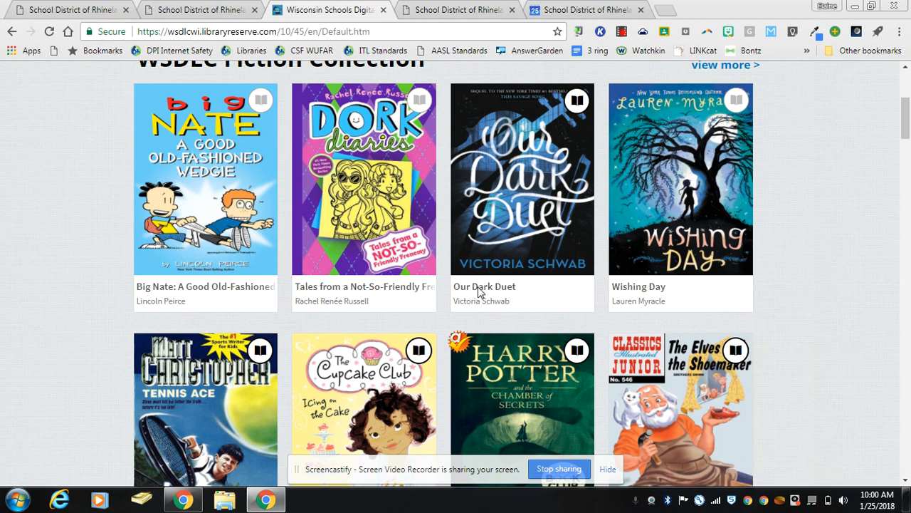
left_click(521, 180)
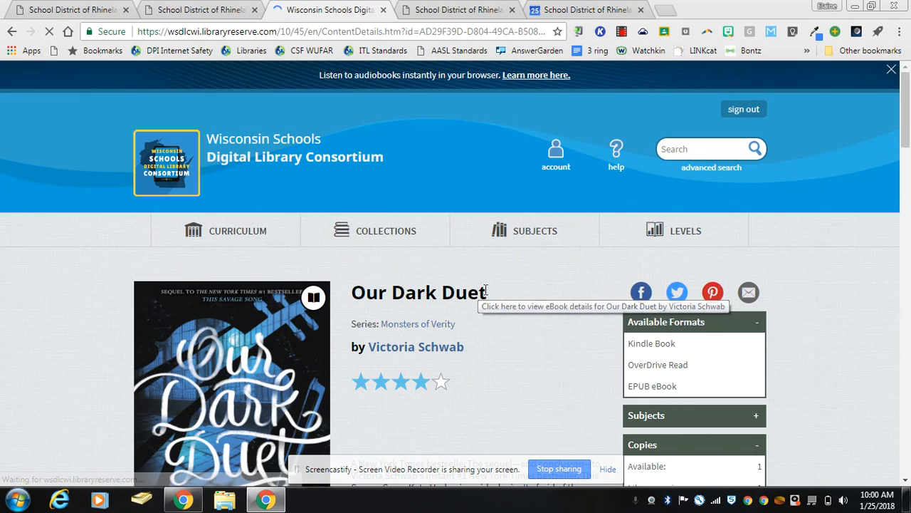
scroll("down", 3)
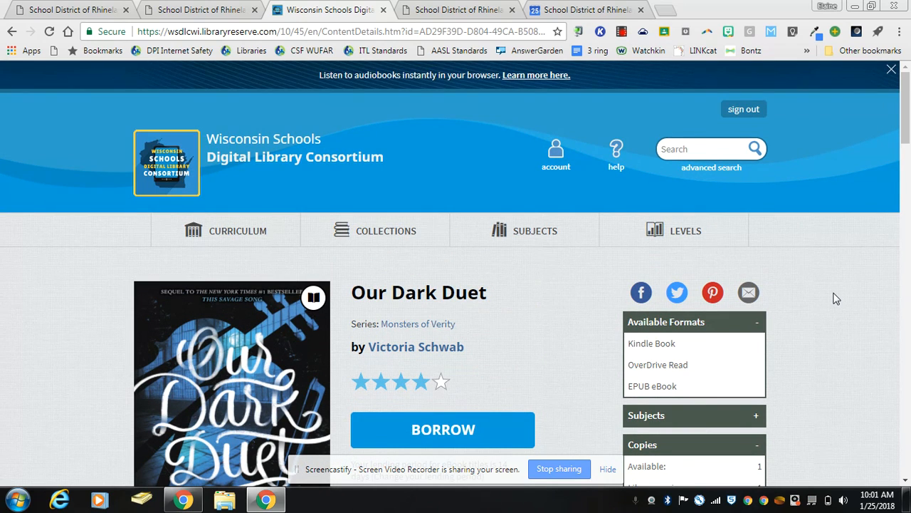
mouse_move(842, 299)
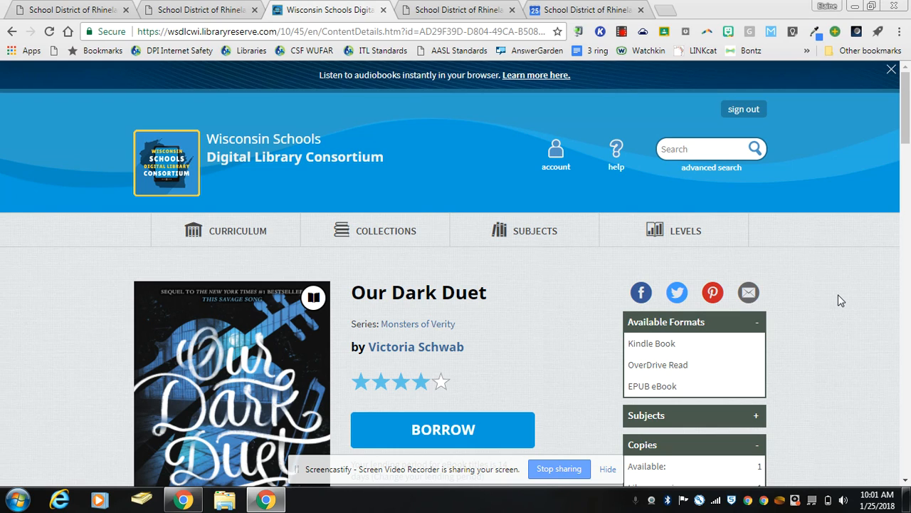